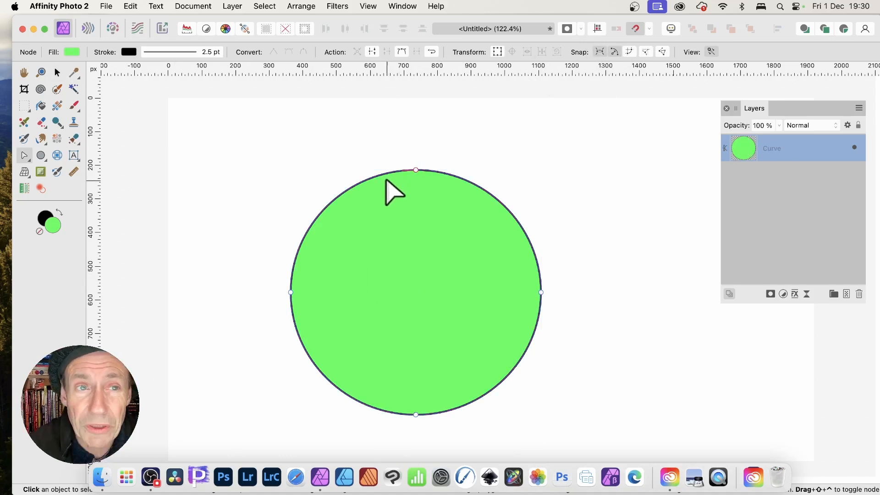
# Open the Layer menu with the green circle curve selected
pyautogui.click(232, 6)
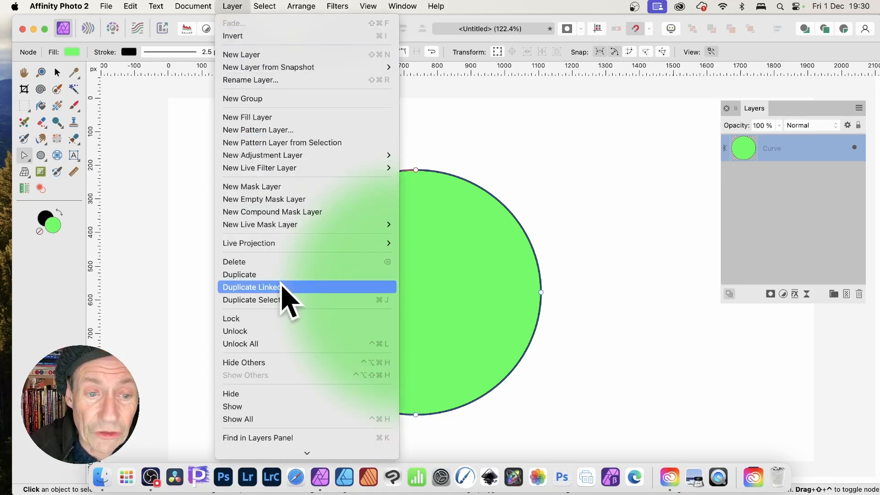
# Create a linked duplicate of the green circle curve
pyautogui.click(251, 287)
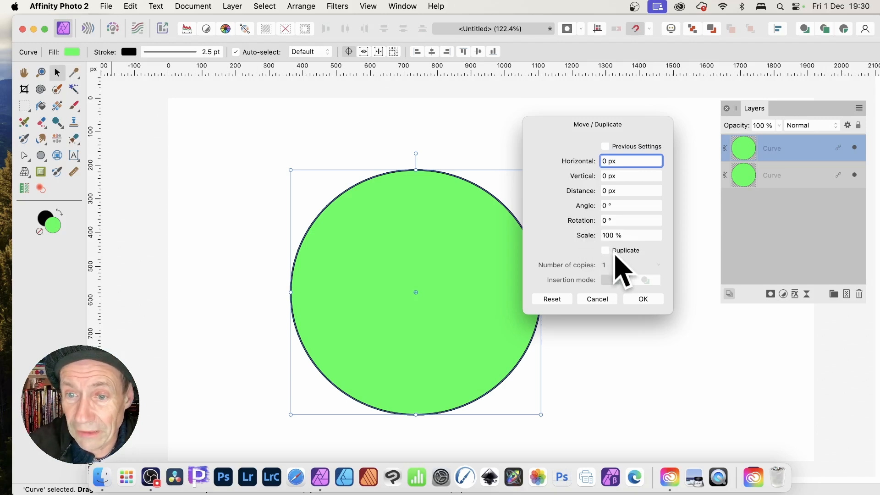
pyautogui.click(643, 298)
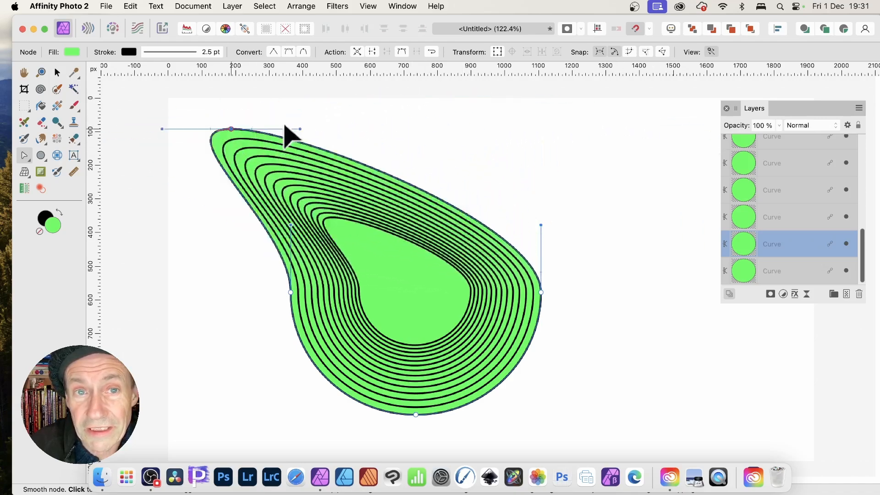
# Drag the outer curve's node to distort all linked circle copies together
pyautogui.moveTo(231, 129); pyautogui.dragTo(292, 135)
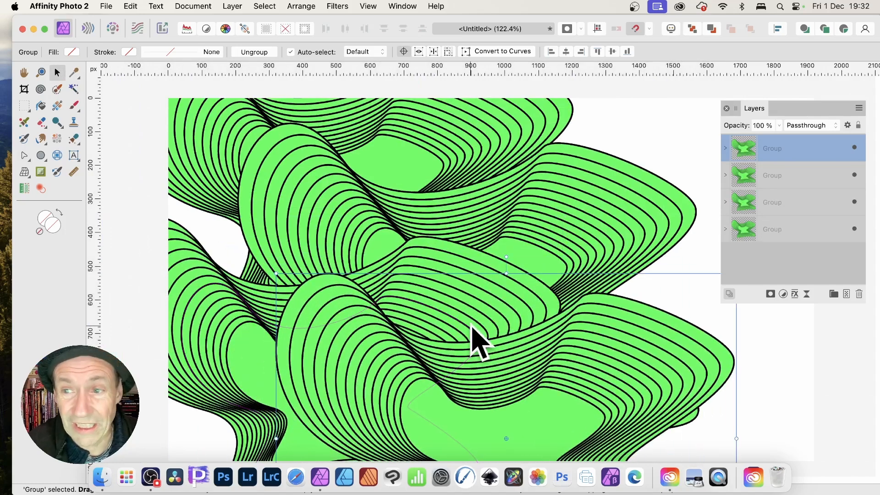
# Select one of the contour groups on the canvas for editing
pyautogui.click(725, 148)
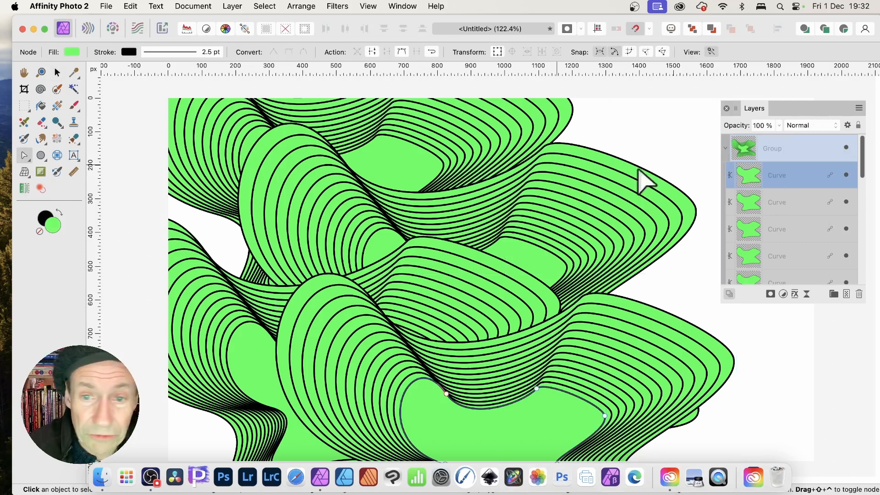
pyautogui.moveTo(536, 397)
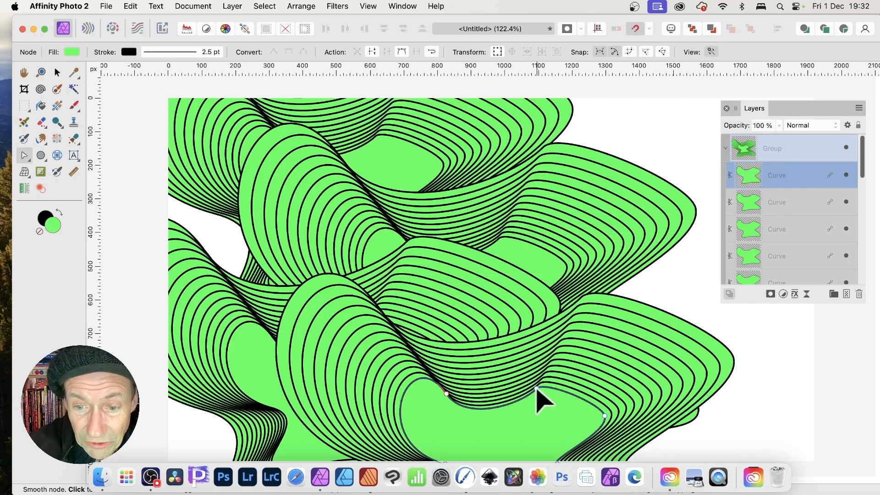